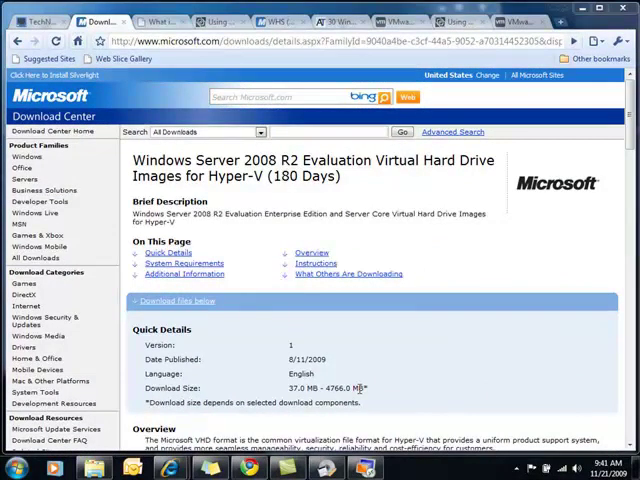
pyautogui.moveTo(344, 244)
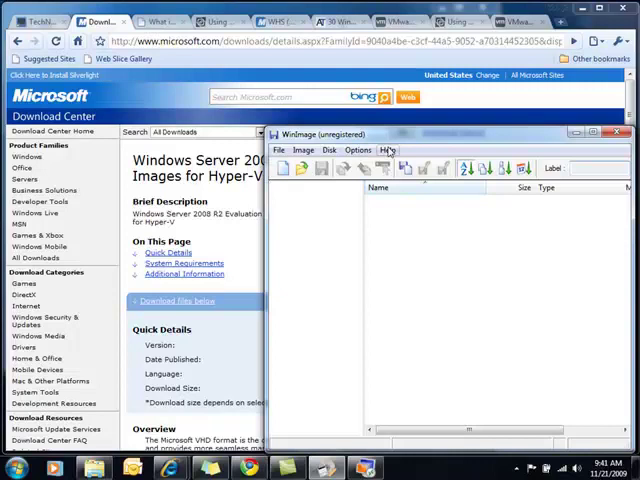
# Step: View WinImage's About dialog from the Help menu
pyautogui.click(388, 150)
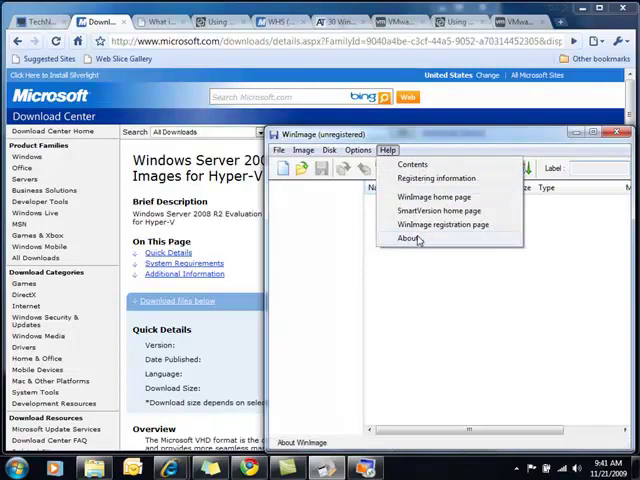
pyautogui.click(404, 238)
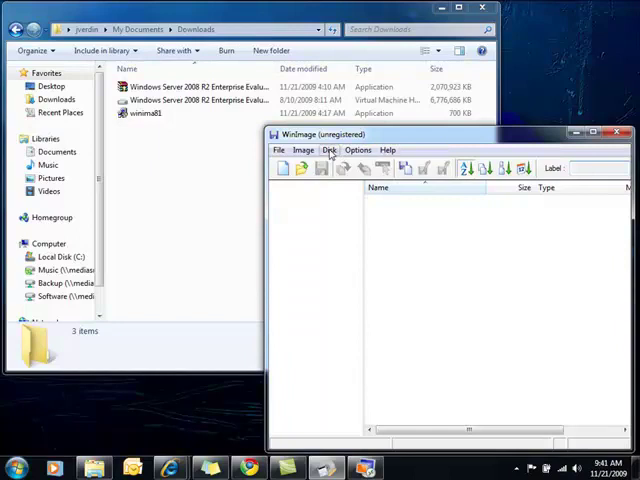
# Step: Start Convert Virtual Hard Disk image and choose the Windows Server 2008 R2 evaluation VHD as source
pyautogui.click(330, 148)
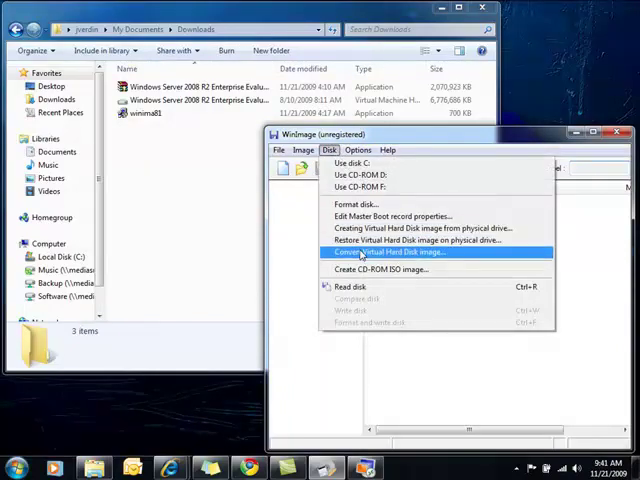
pyautogui.click(390, 252)
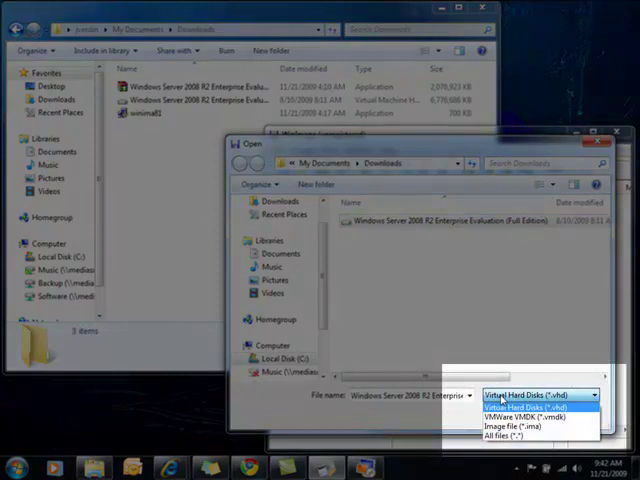
pyautogui.click(530, 402)
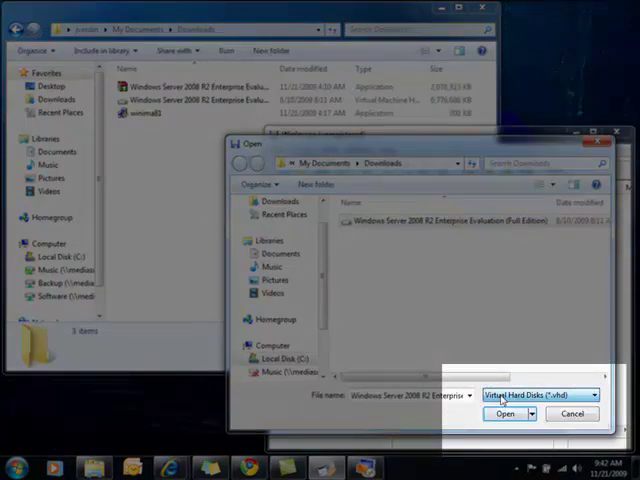
pyautogui.click(504, 416)
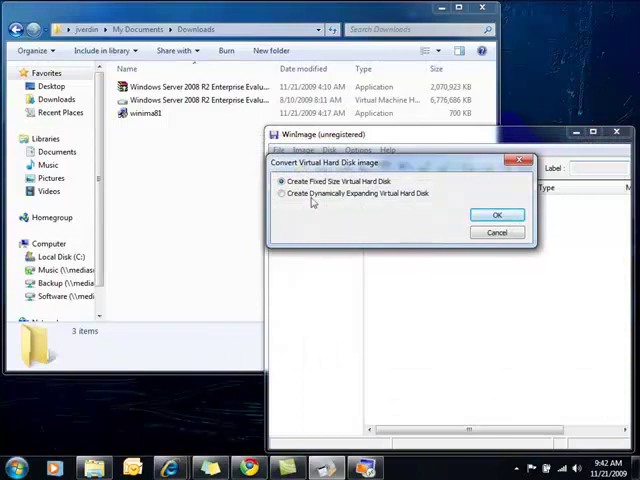
# Step: Make the output dynamically expanding and save it as a VMware VMDK reusing the evaluation file's name
pyautogui.click(282, 192)
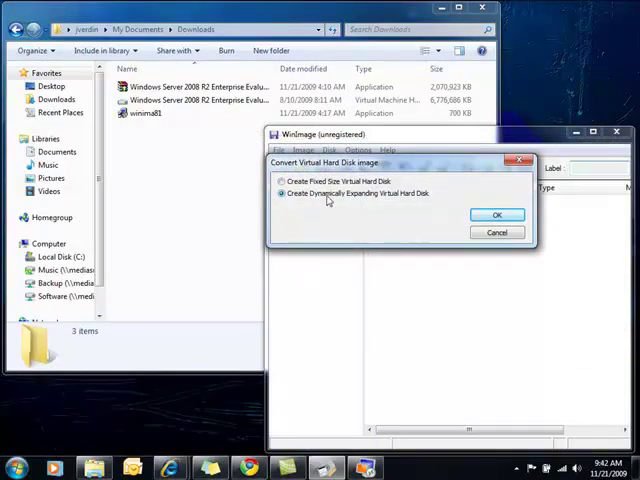
pyautogui.click(496, 216)
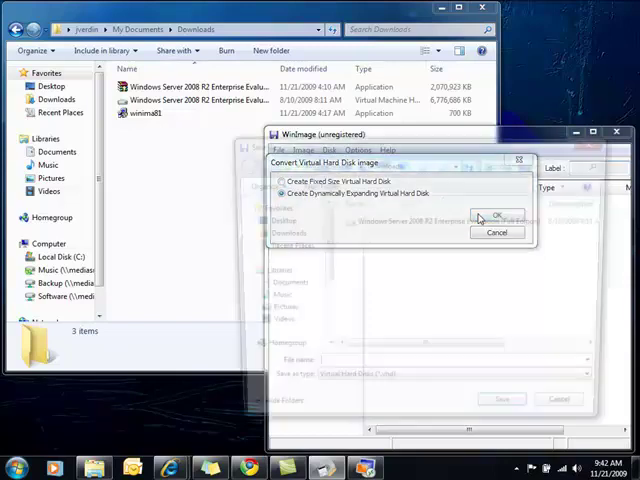
pyautogui.click(500, 220)
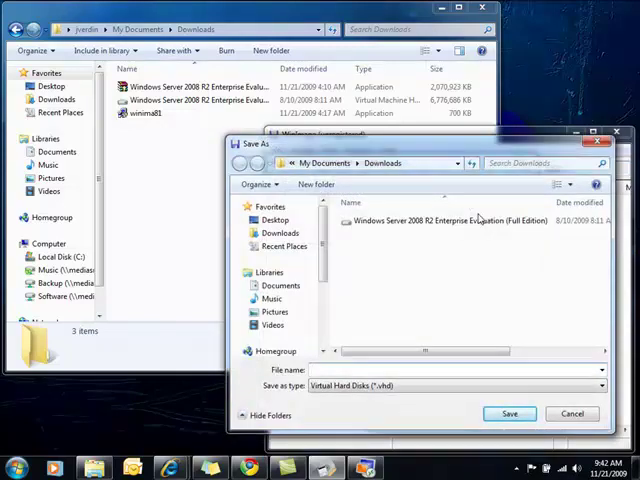
pyautogui.moveTo(476, 224)
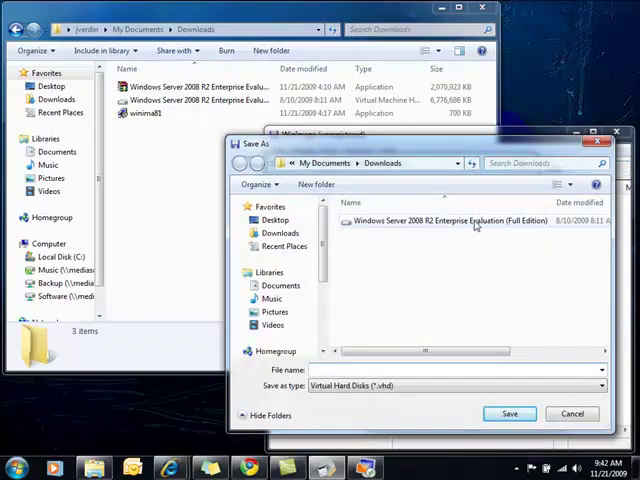
pyautogui.click(596, 384)
pyautogui.write('Windows Server 2008 R2 Enterprise Evaluation')
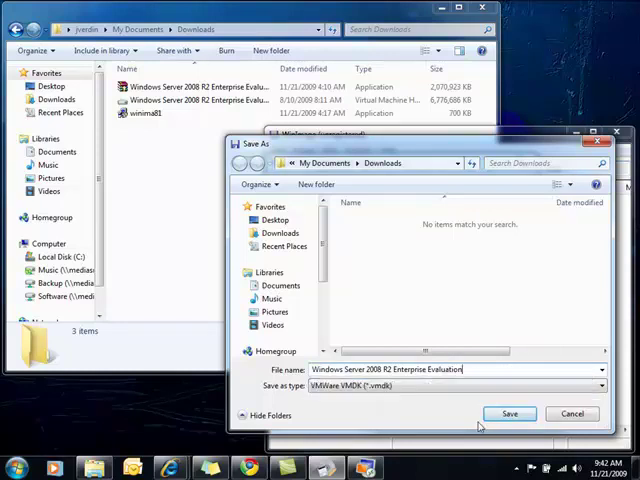
pyautogui.click(506, 412)
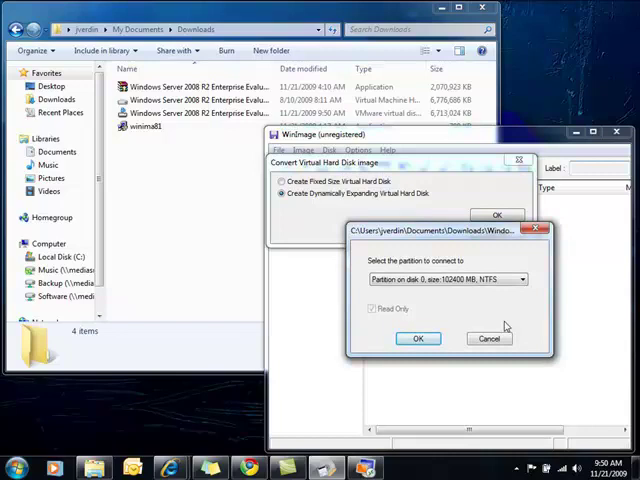
# Step: Open the converted disk's NTFS partition to check its Boot files, close WinImage and switch to vSphere Client
pyautogui.click(528, 280)
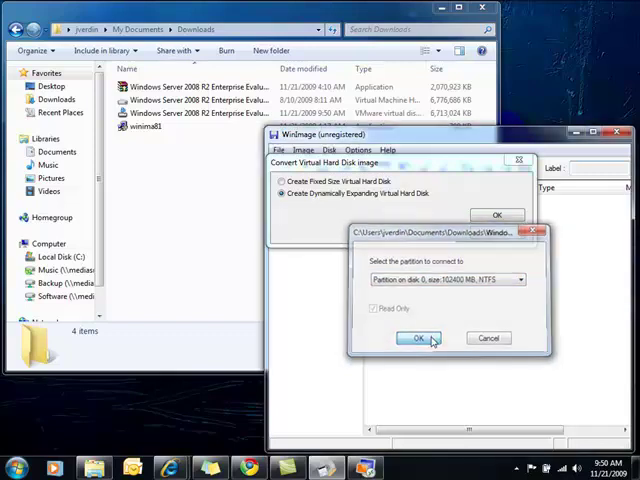
pyautogui.click(418, 338)
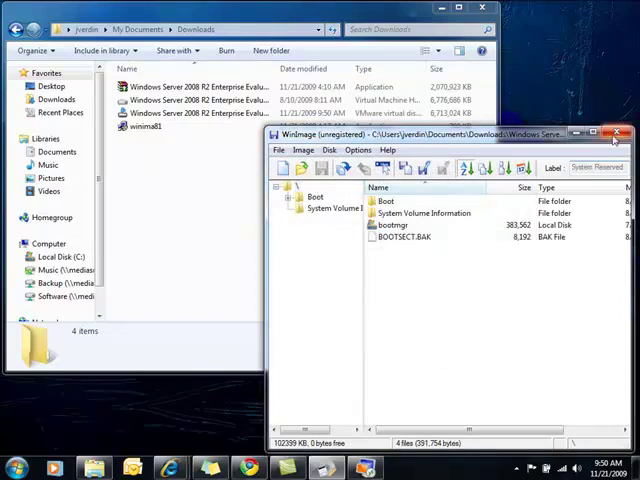
pyautogui.click(622, 132)
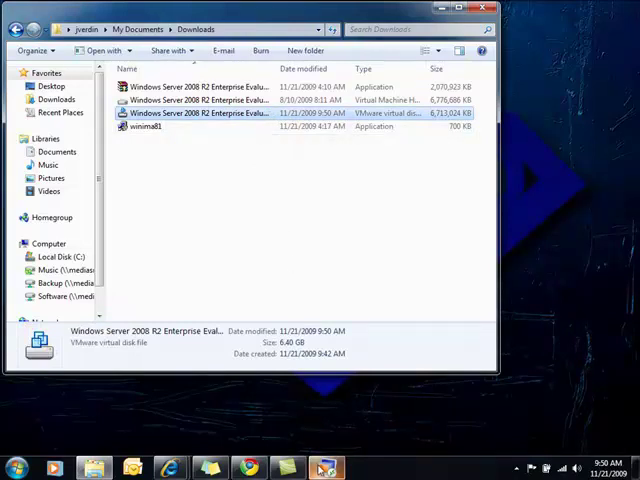
pyautogui.click(324, 464)
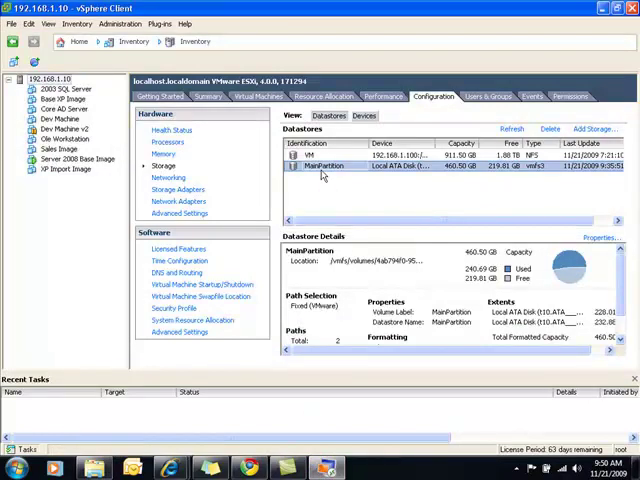
# Step: Browse the MainPartition datastore and start a new folder there
pyautogui.rightClick(324, 166)
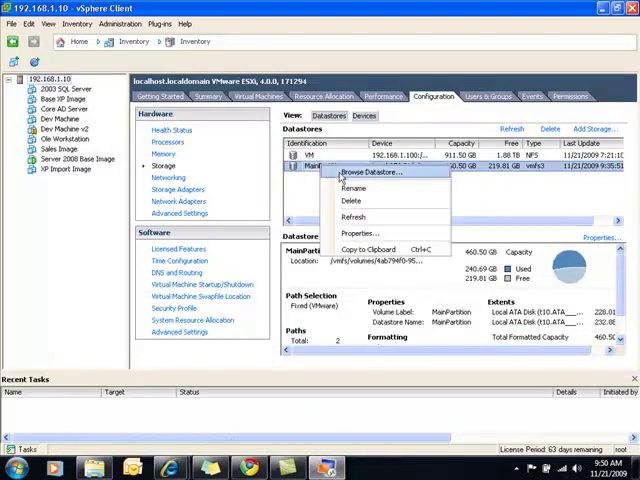
pyautogui.click(368, 174)
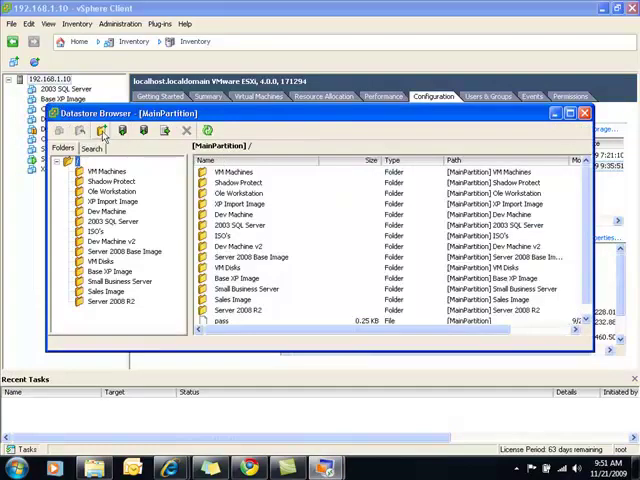
pyautogui.click(102, 132)
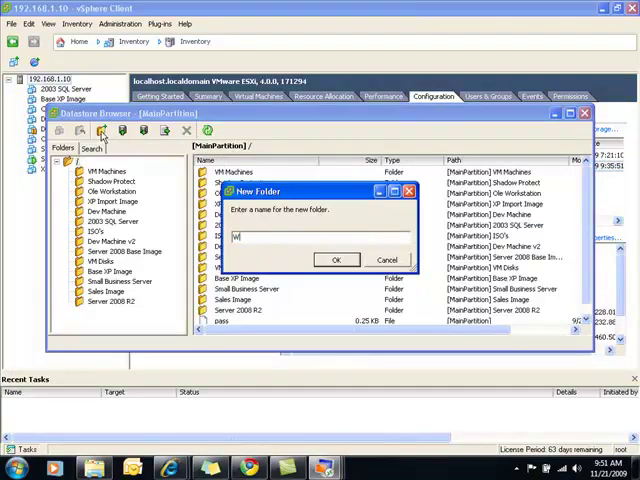
# Step: Name the folder 'W2k8 r2 converted', confirm it and open the empty folder
pyautogui.write('i2k8')
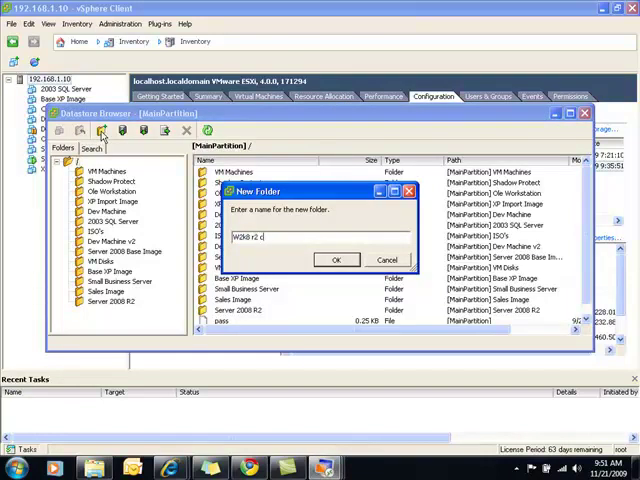
pyautogui.write('onverted')
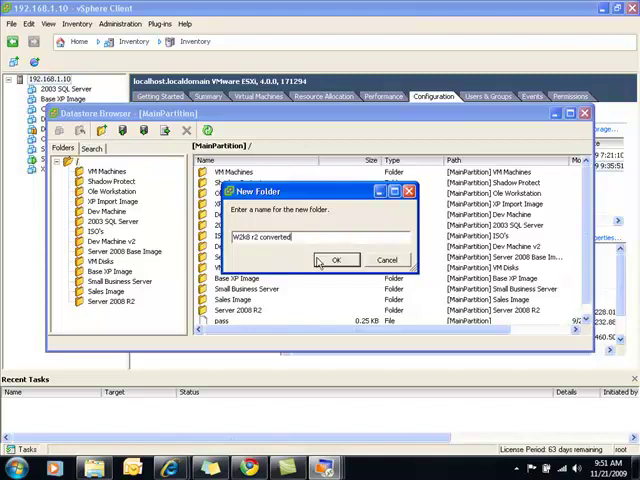
pyautogui.click(336, 260)
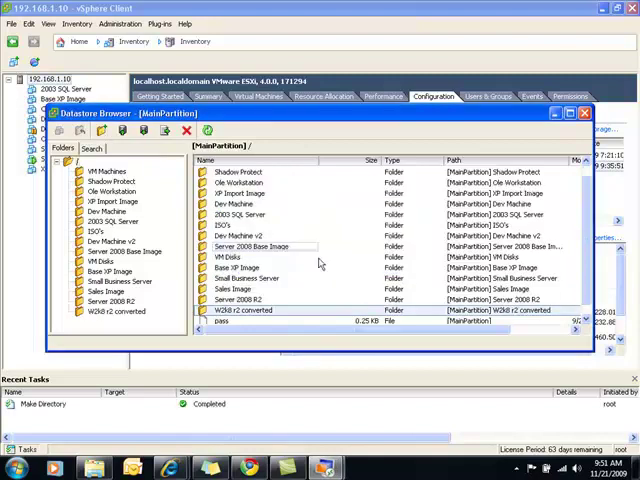
pyautogui.click(112, 312)
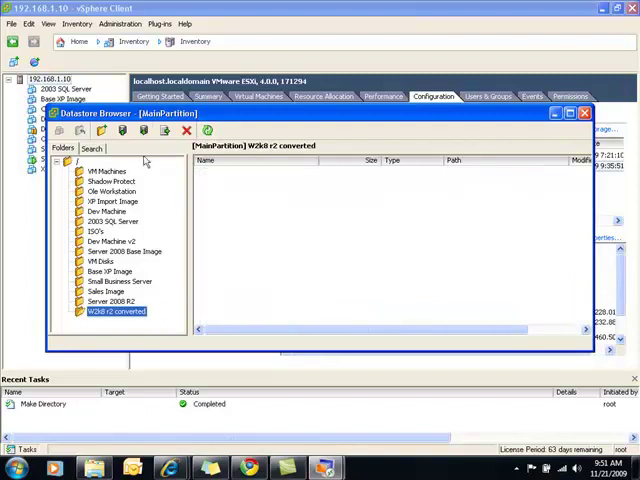
# Step: Choose Upload File and select the converted Windows Server 2008 R2 VMDK from Downloads
pyautogui.click(124, 132)
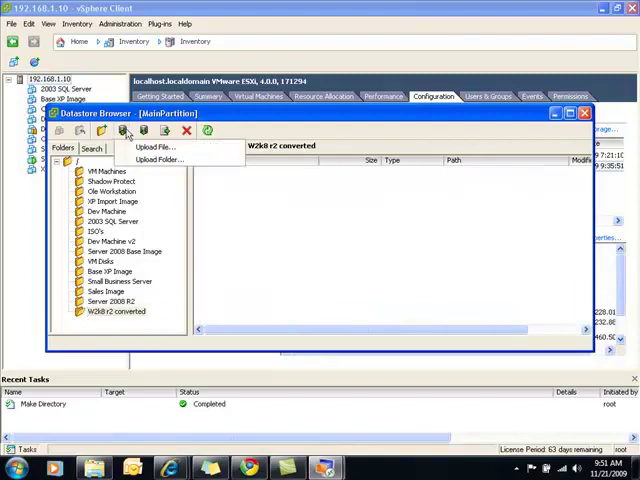
pyautogui.click(152, 148)
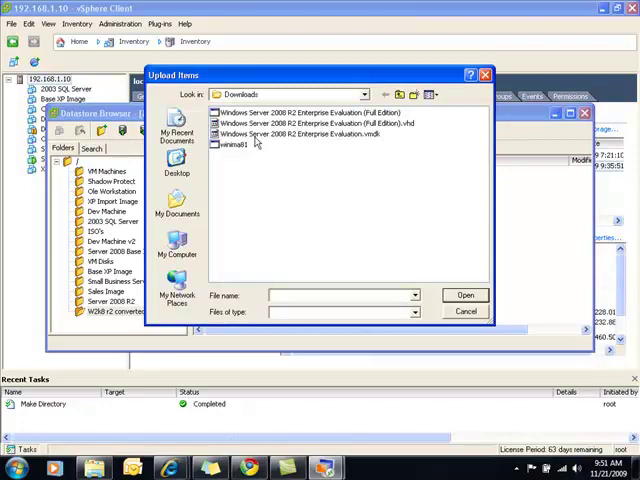
pyautogui.click(300, 134)
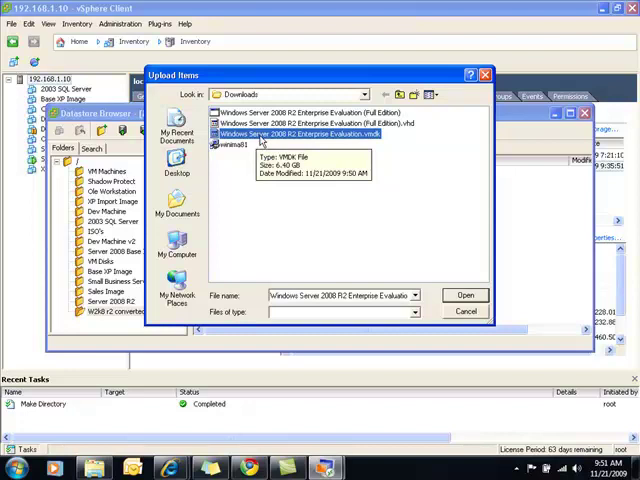
pyautogui.moveTo(460, 232)
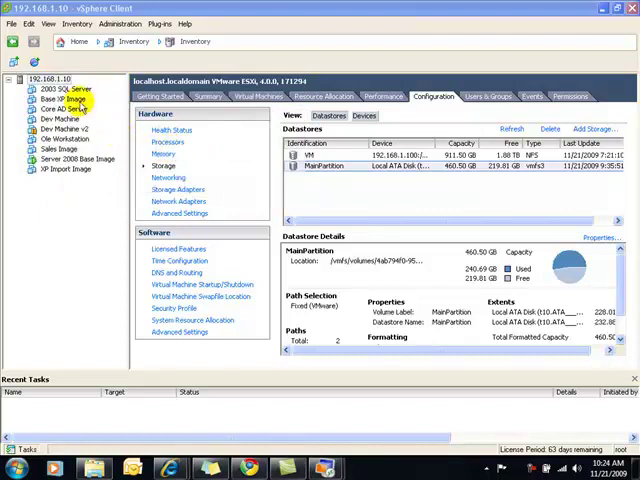
# Step: Begin a custom VM named Converted 2k8 R2 stored on MainPartition with virtual machine version 7
pyautogui.rightClick(48, 78)
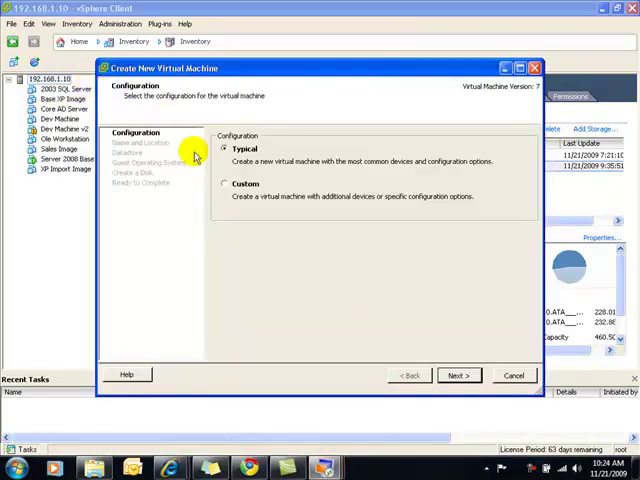
pyautogui.click(224, 184)
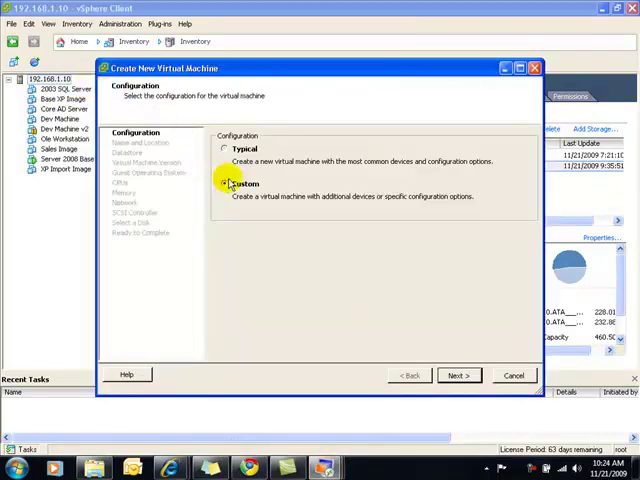
pyautogui.click(454, 374)
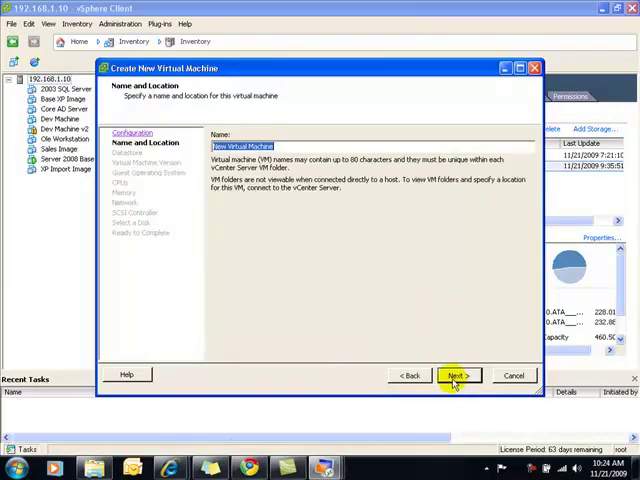
pyautogui.write('Col')
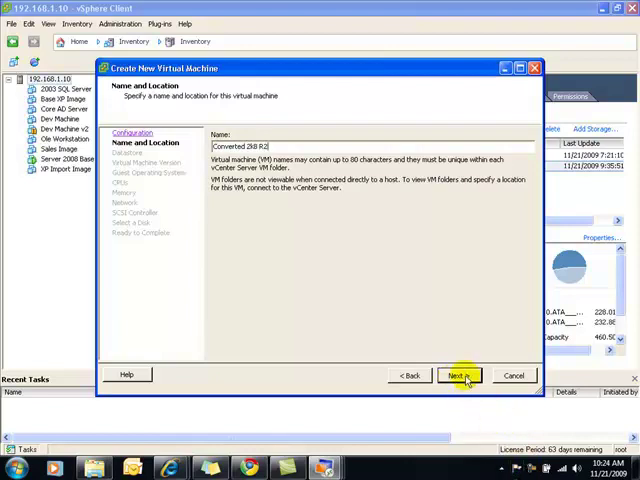
pyautogui.click(460, 374)
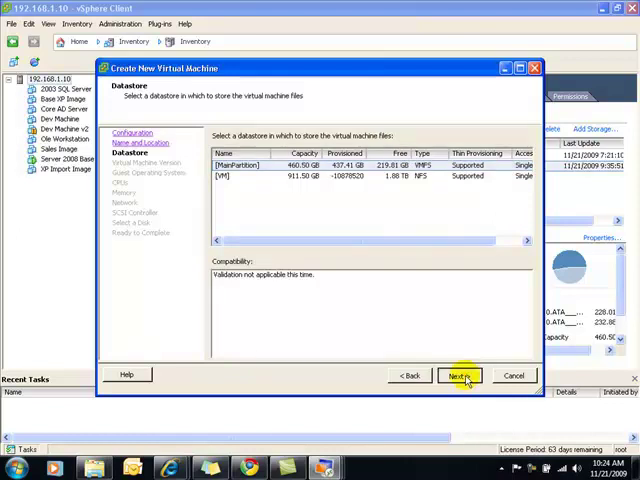
pyautogui.click(464, 376)
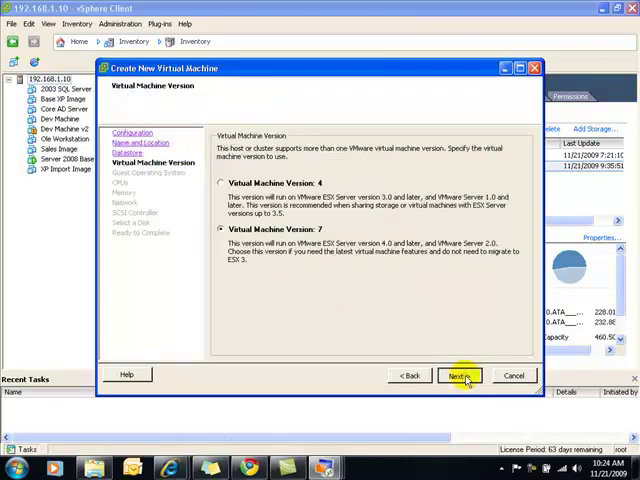
pyautogui.click(464, 374)
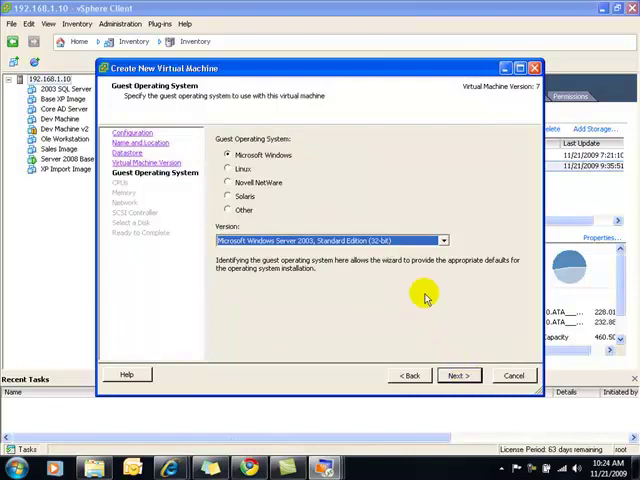
# Step: Set guest OS Windows Server 2008 R2 (64-bit), one processor, default memory, adapter on Virtual Machine Network
pyautogui.click(440, 240)
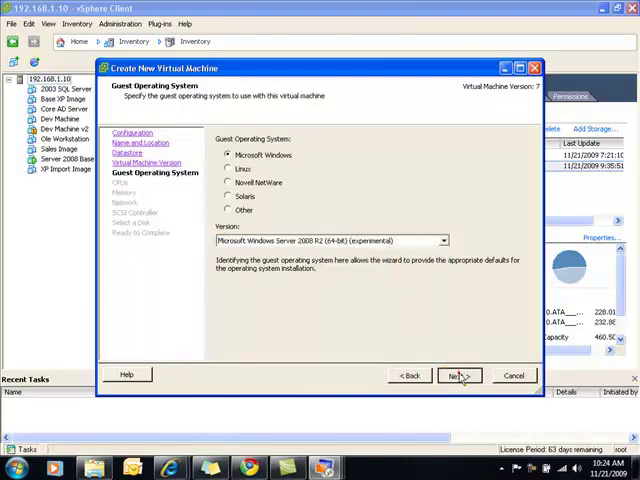
pyautogui.click(458, 376)
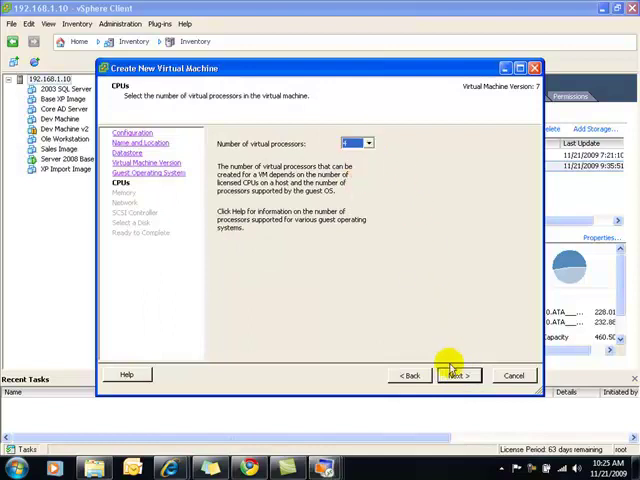
pyautogui.click(456, 376)
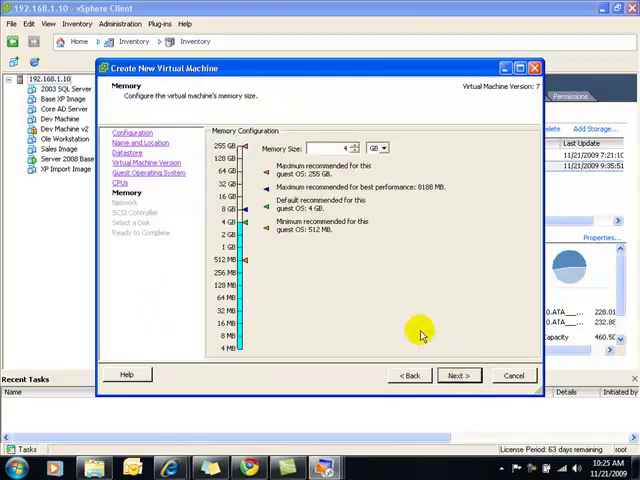
pyautogui.click(476, 376)
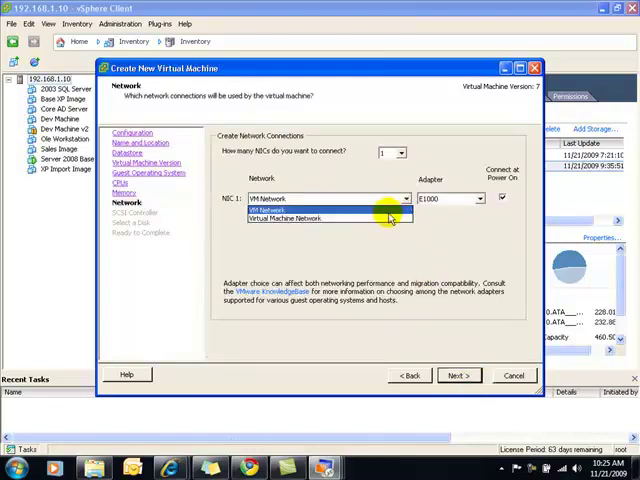
pyautogui.click(288, 218)
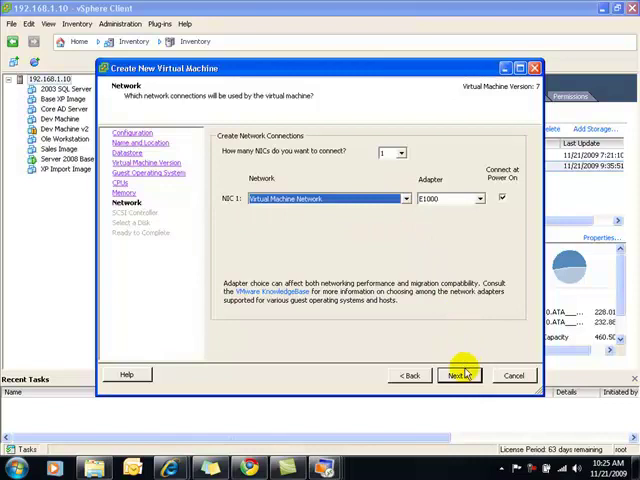
pyautogui.click(460, 374)
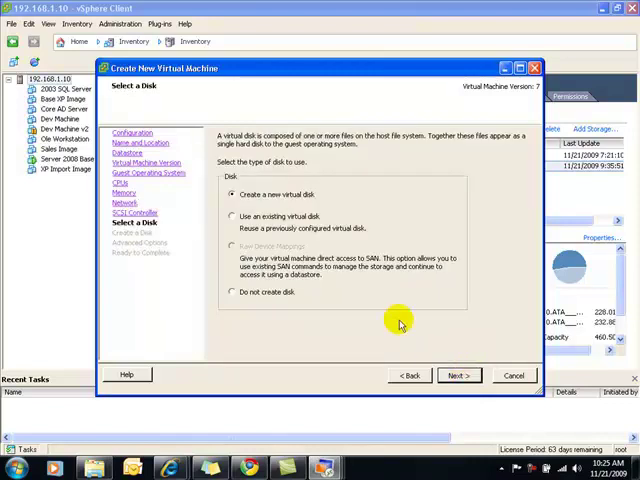
# Step: Choose to use an existing virtual disk and browse into the MainPartition datastore
pyautogui.click(232, 216)
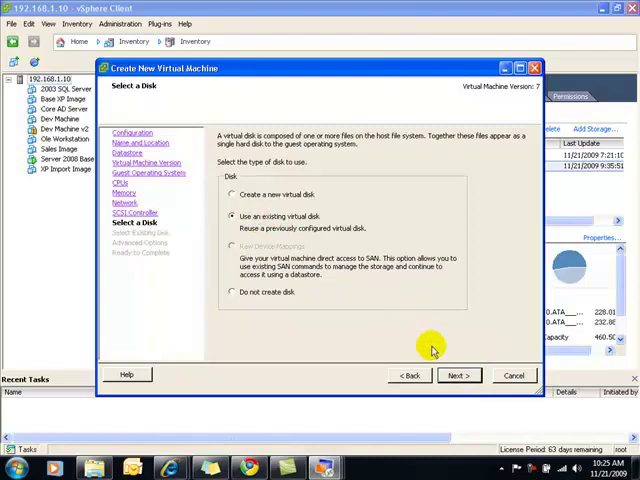
pyautogui.click(464, 376)
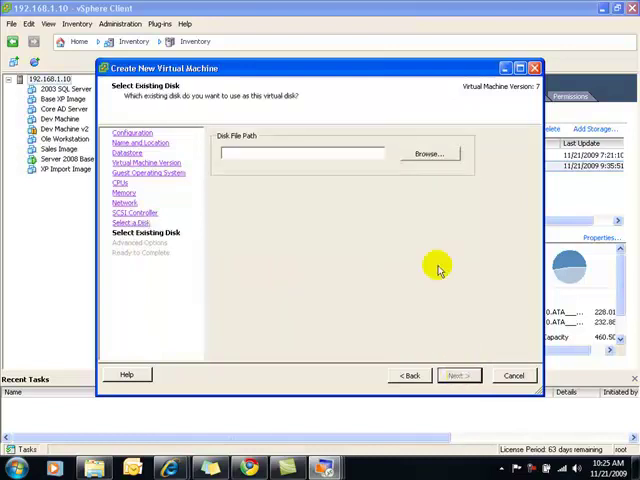
pyautogui.click(428, 152)
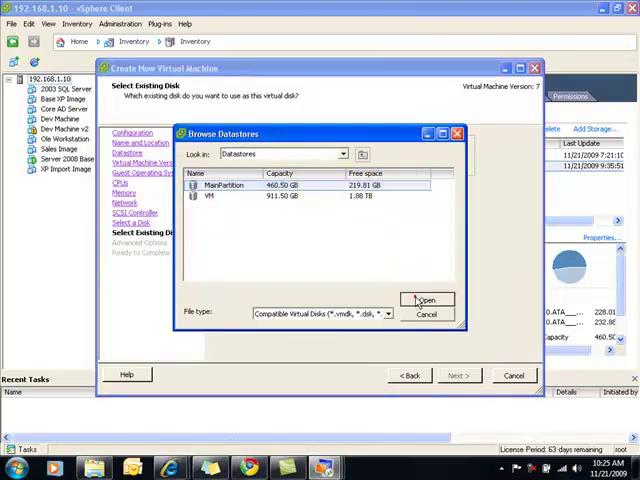
pyautogui.doubleClick(224, 184)
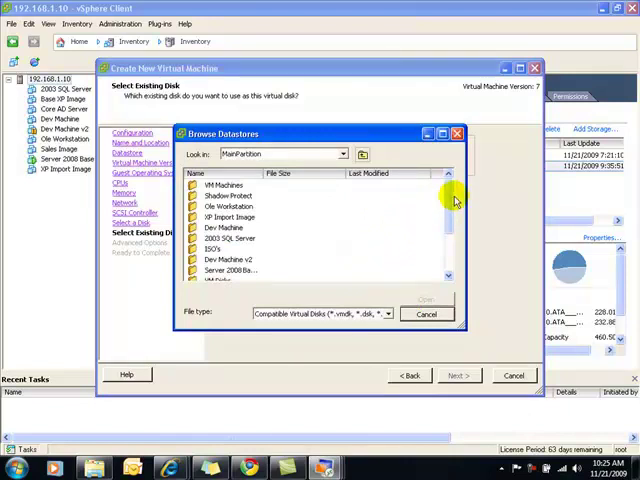
# Step: Pick the converted Windows Server VMDK from the W2k8 r2 converted folder as the VM's disk
pyautogui.scroll(-3)
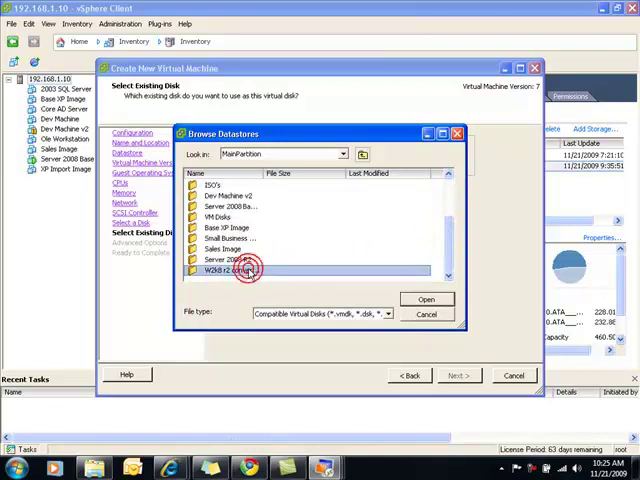
pyautogui.doubleClick(238, 270)
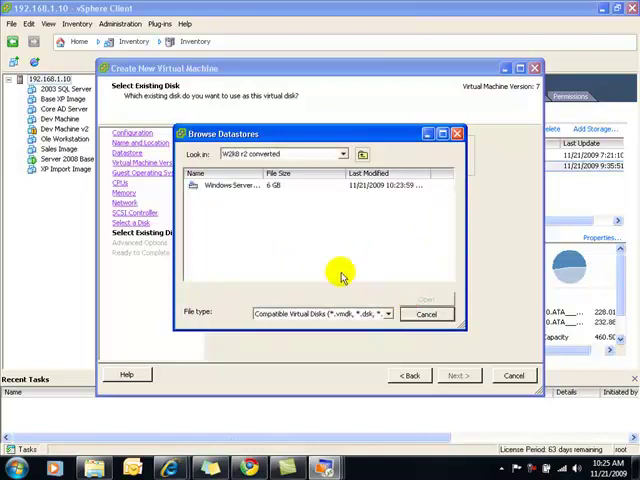
pyautogui.click(220, 186)
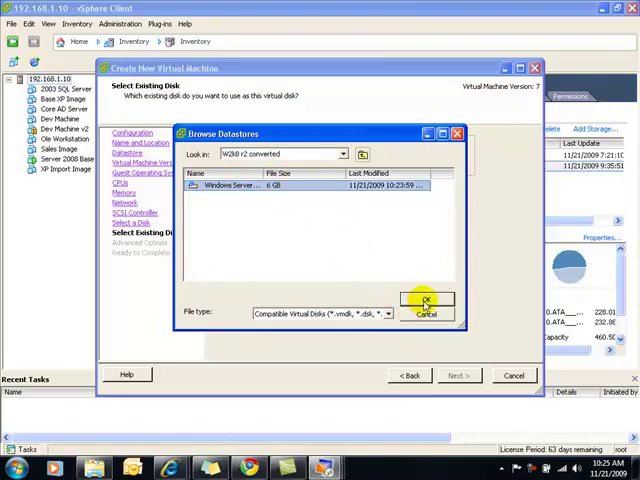
pyautogui.click(428, 302)
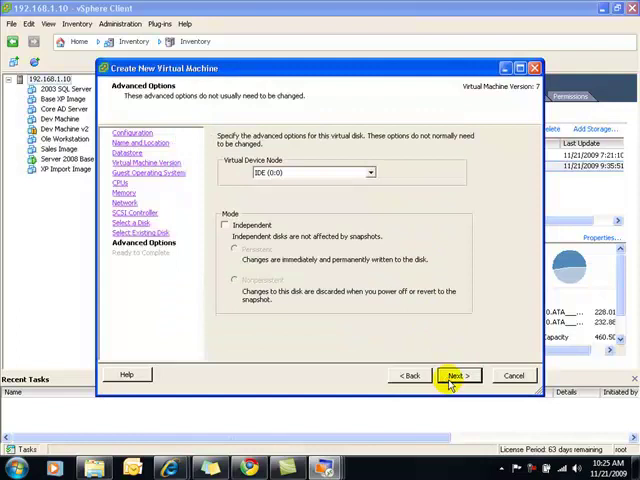
# Step: Keep default disk options, review the hardware list including the CD/DVD drive, and finish creating the VM
pyautogui.click(460, 376)
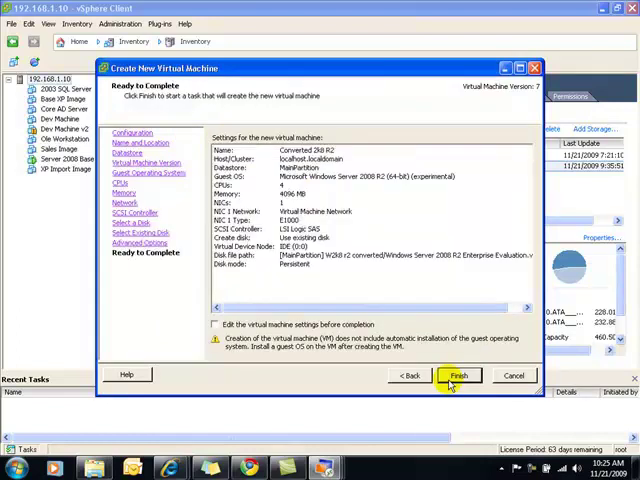
pyautogui.click(214, 324)
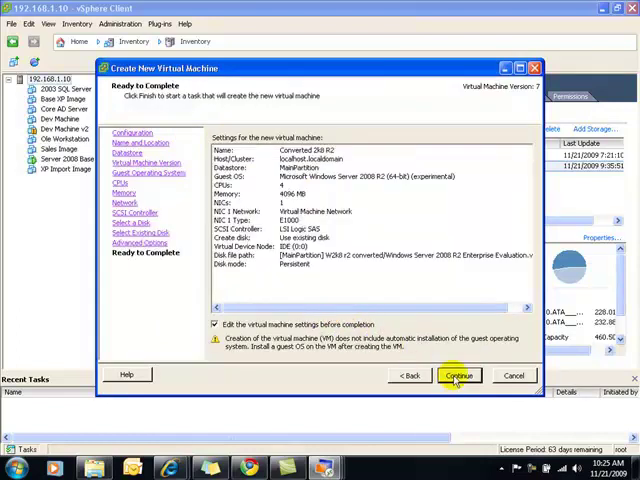
pyautogui.click(452, 376)
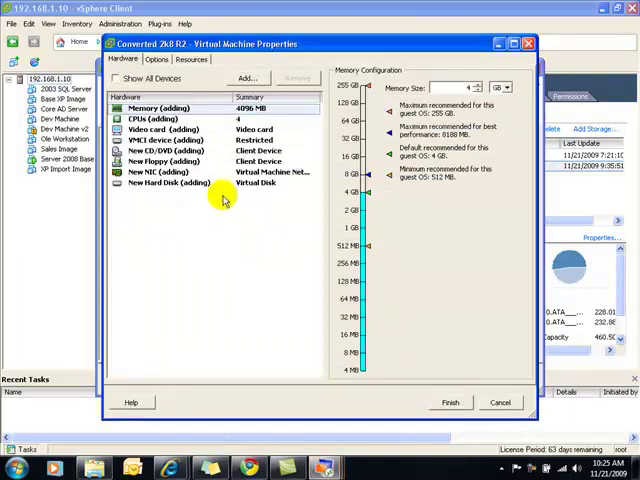
pyautogui.click(160, 160)
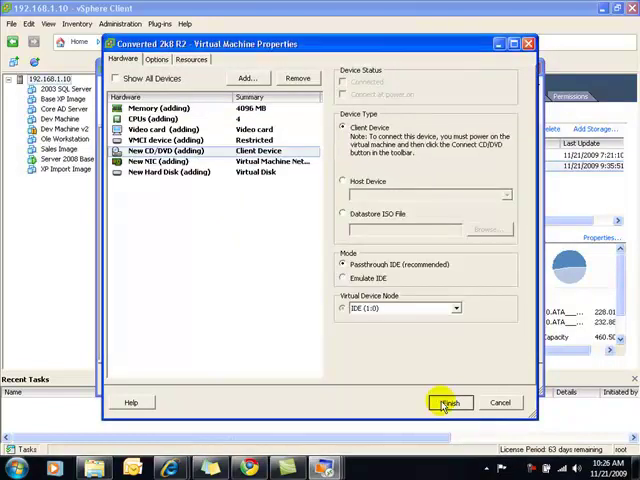
pyautogui.click(454, 402)
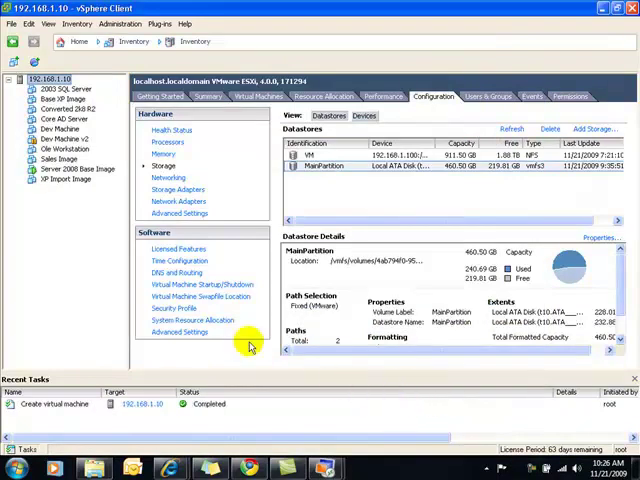
# Step: Power on Converted 2k8 R2 from its context menu and open its console
pyautogui.click(68, 108)
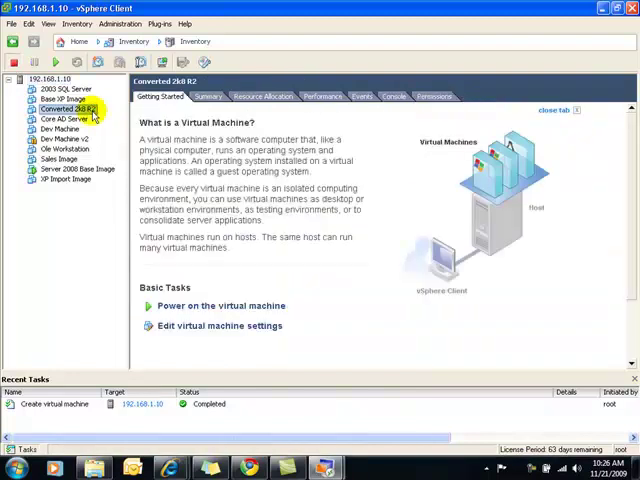
pyautogui.rightClick(76, 108)
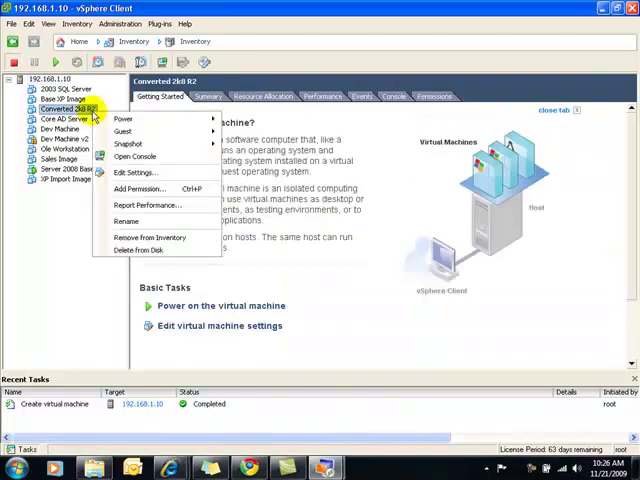
pyautogui.click(122, 120)
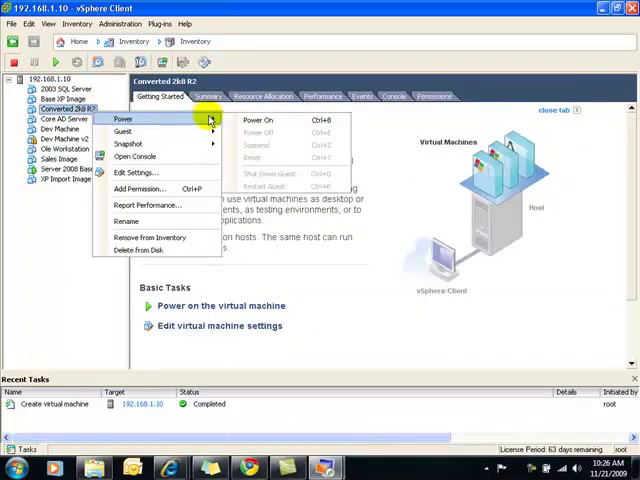
pyautogui.click(264, 120)
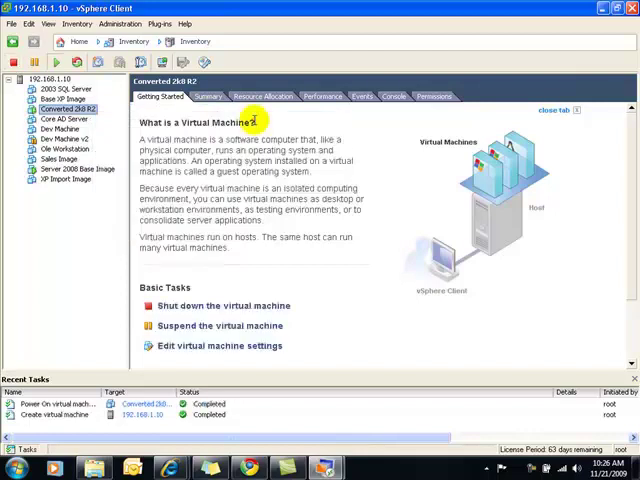
pyautogui.rightClick(64, 108)
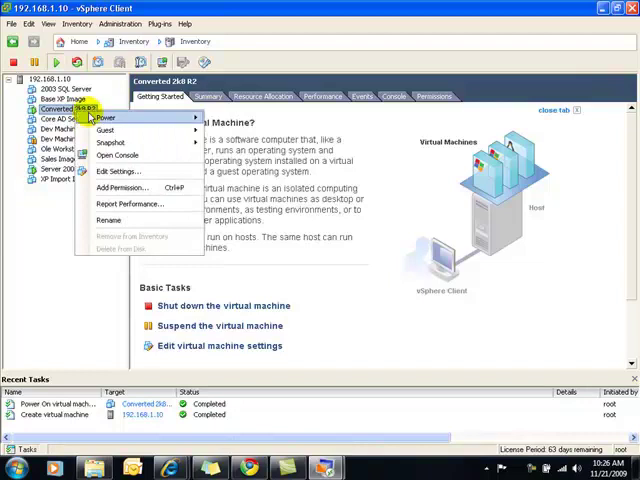
pyautogui.click(118, 156)
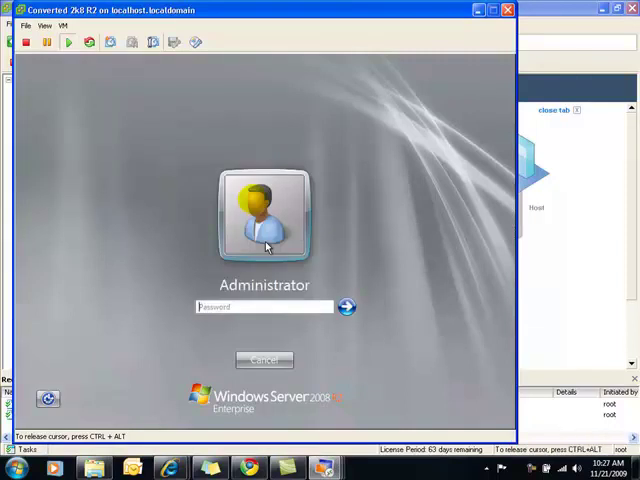
# Step: Enter the Administrator password at the Windows Server 2008 login in the console
pyautogui.write('***')
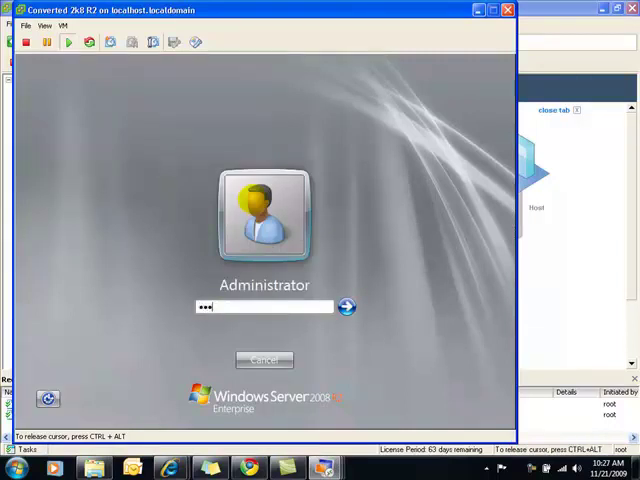